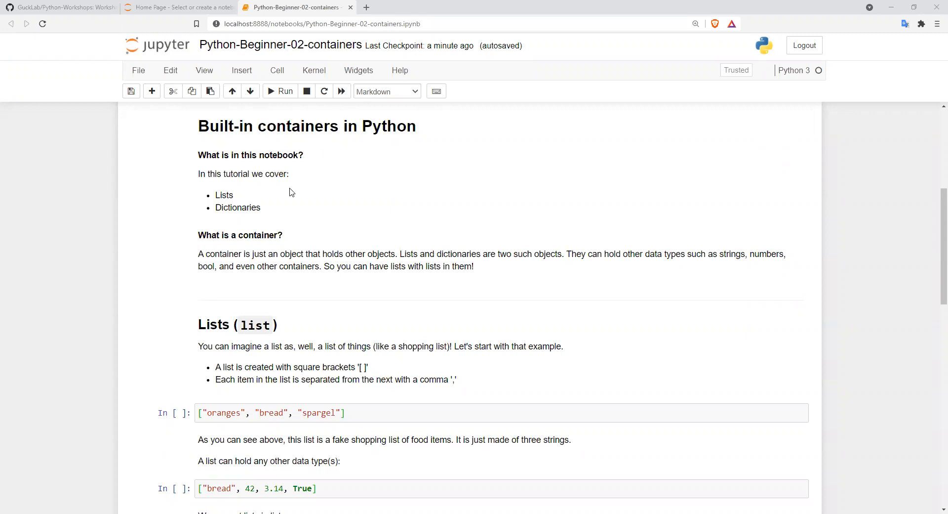
mouse_move(273, 178)
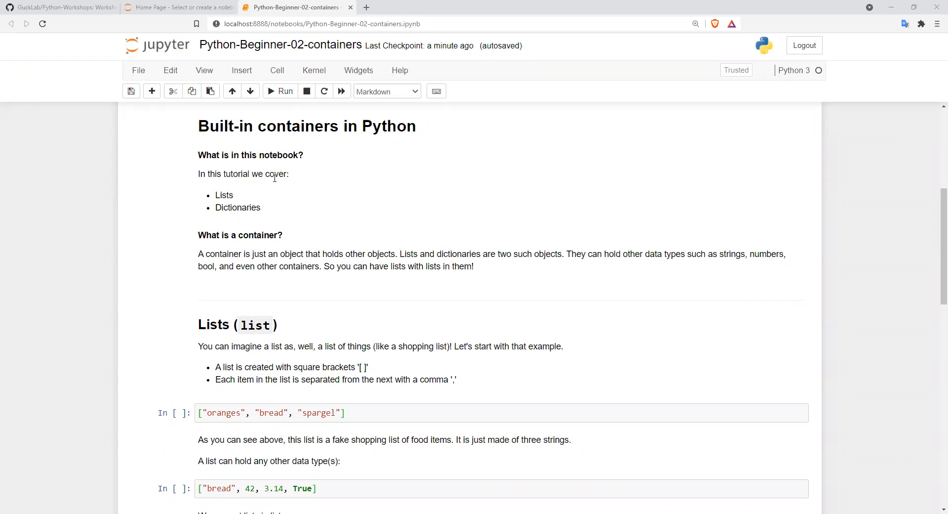
mouse_move(277, 189)
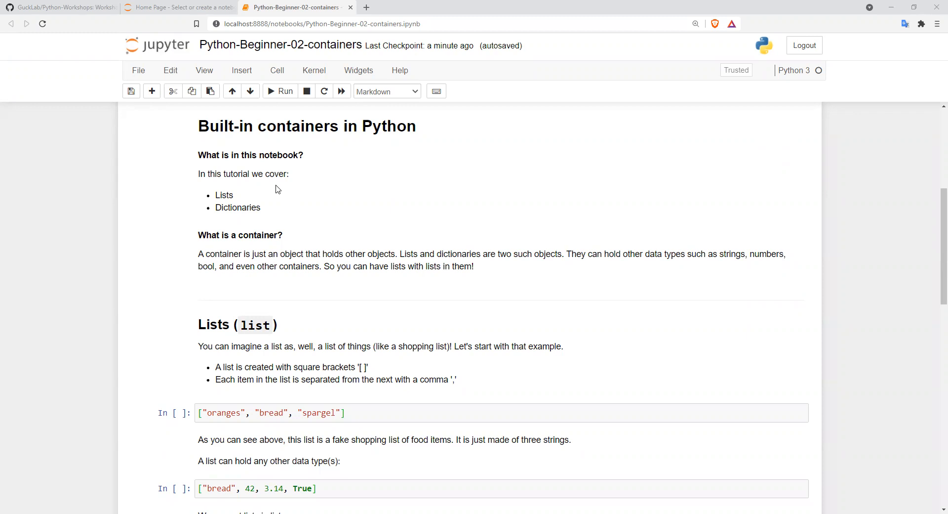
mouse_move(212, 198)
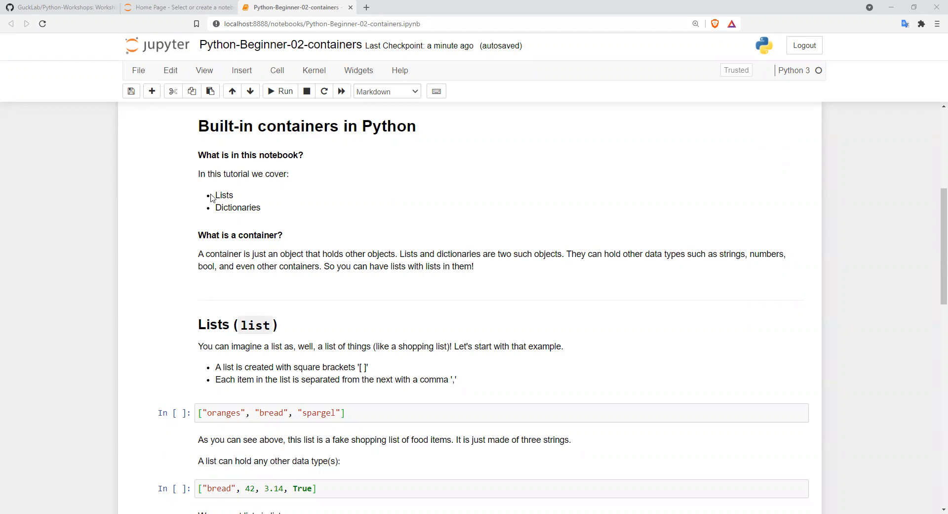
mouse_move(266, 214)
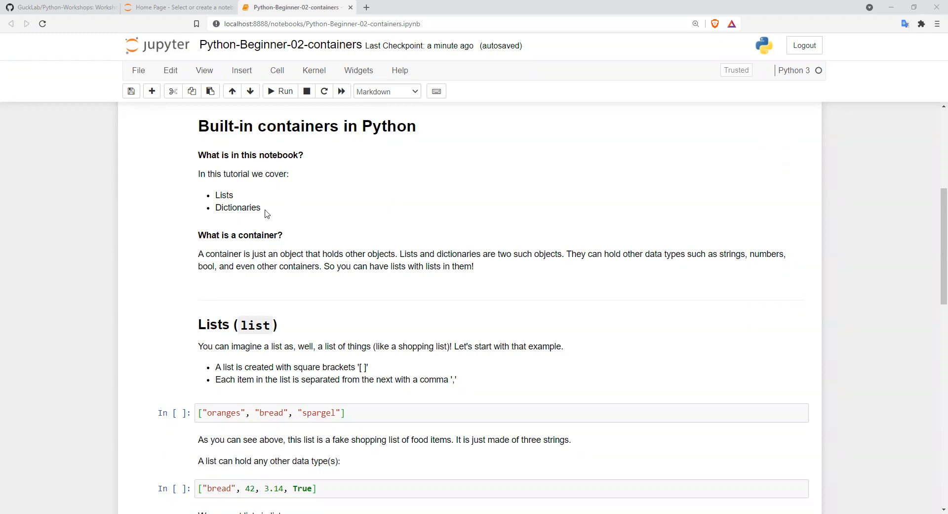
mouse_move(265, 212)
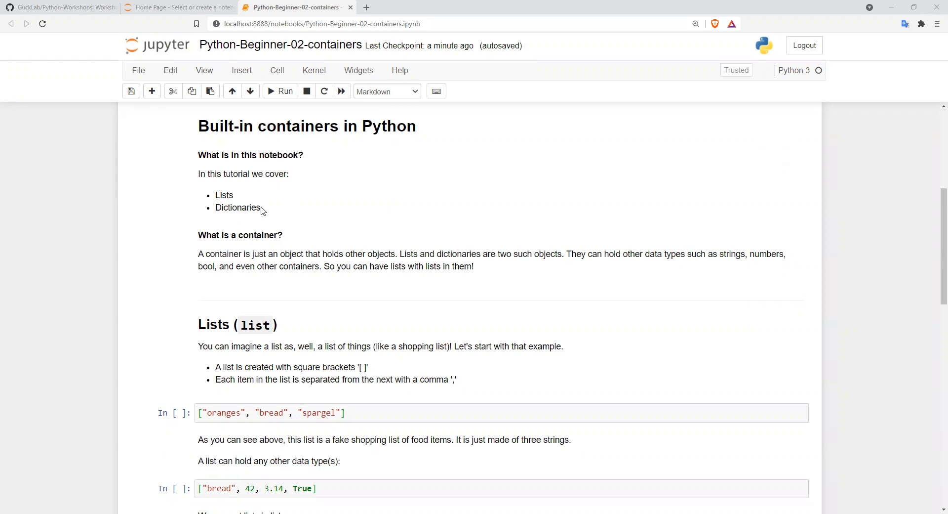
mouse_move(262, 209)
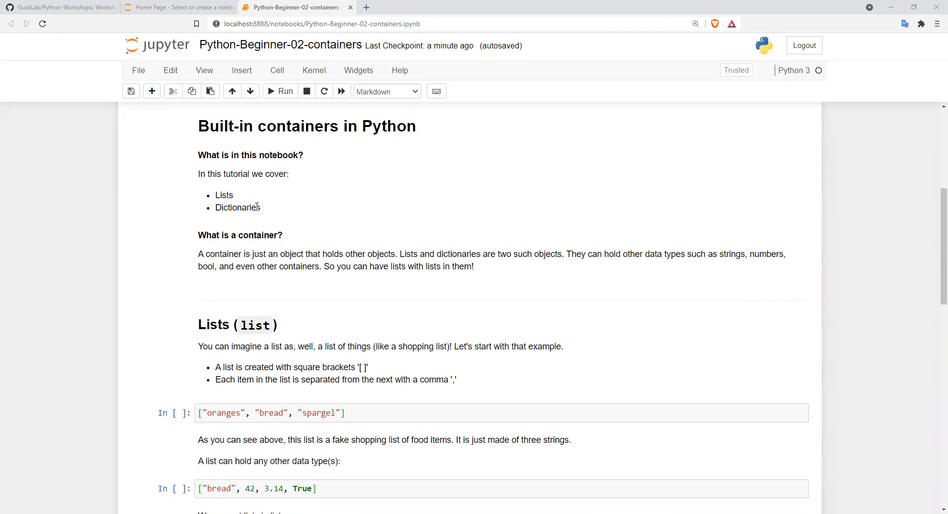
mouse_move(361, 264)
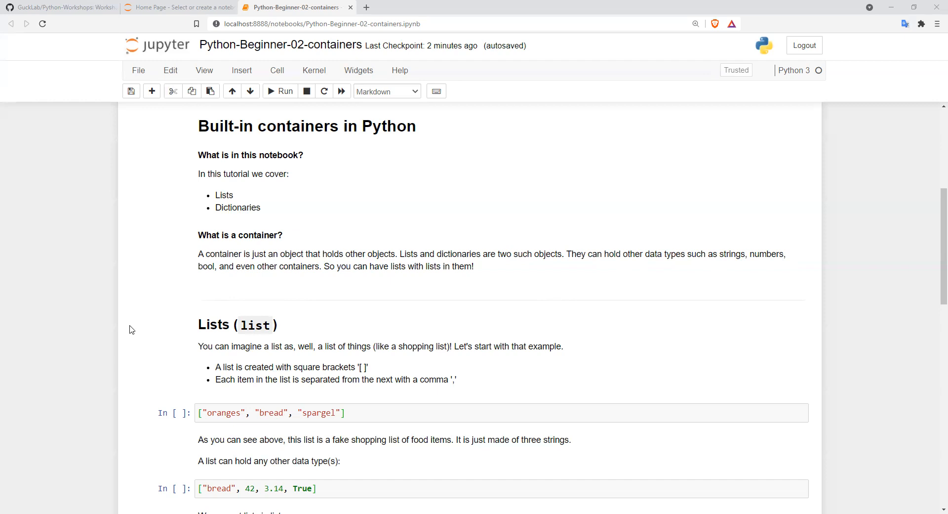
Run the shopping list cell so it prints oranges, bread and spargel.
scroll("down", 3)
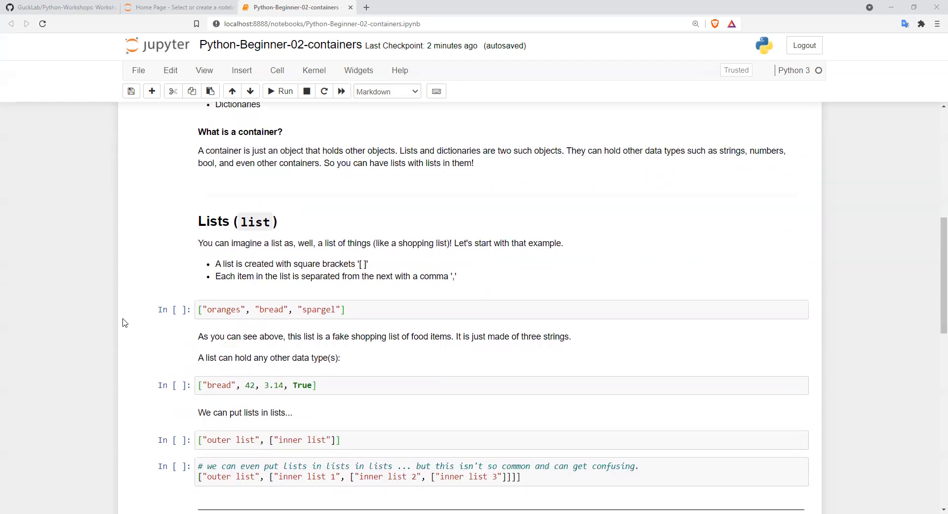
scroll("down", 3)
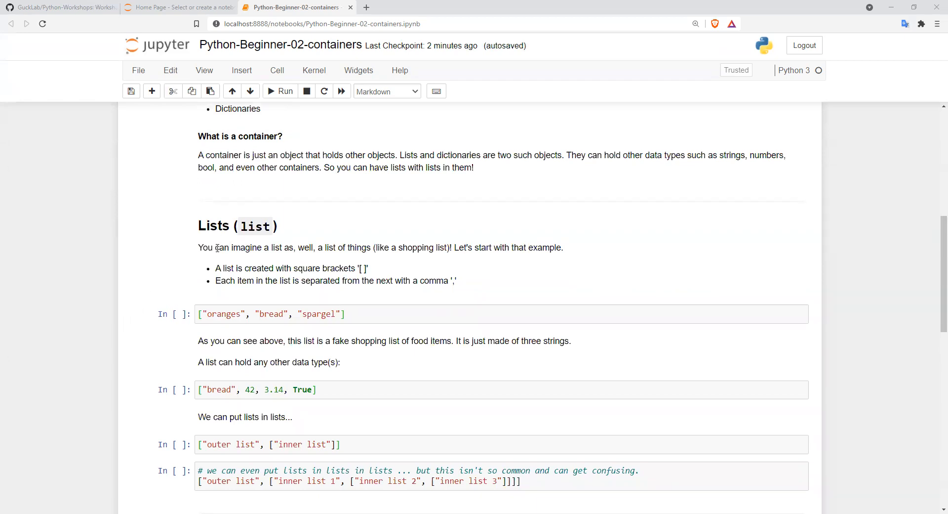
mouse_move(202, 259)
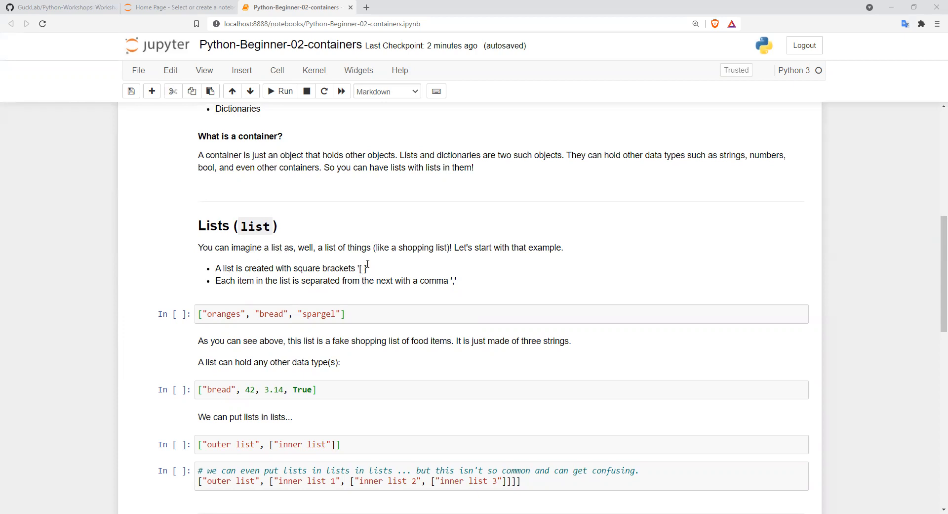
mouse_move(271, 285)
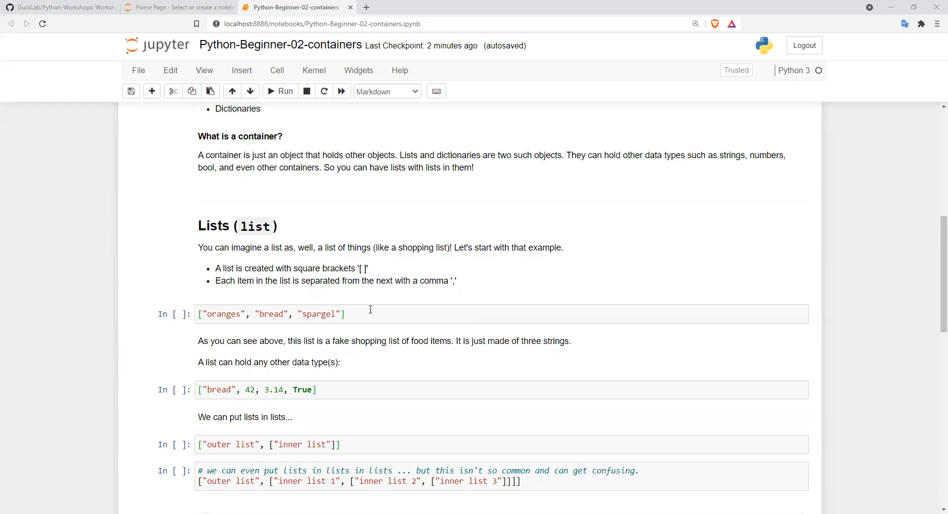
left_click(370, 313)
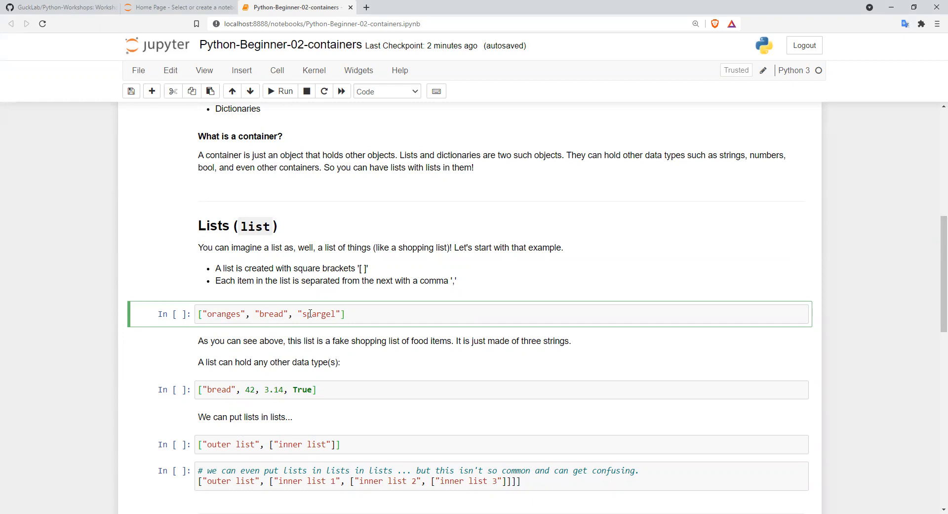
type("spargel")
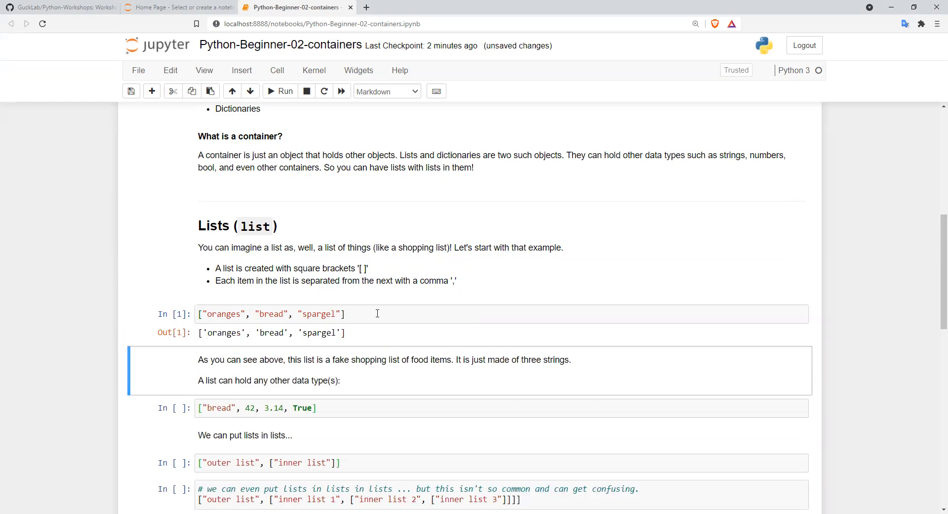
mouse_move(364, 336)
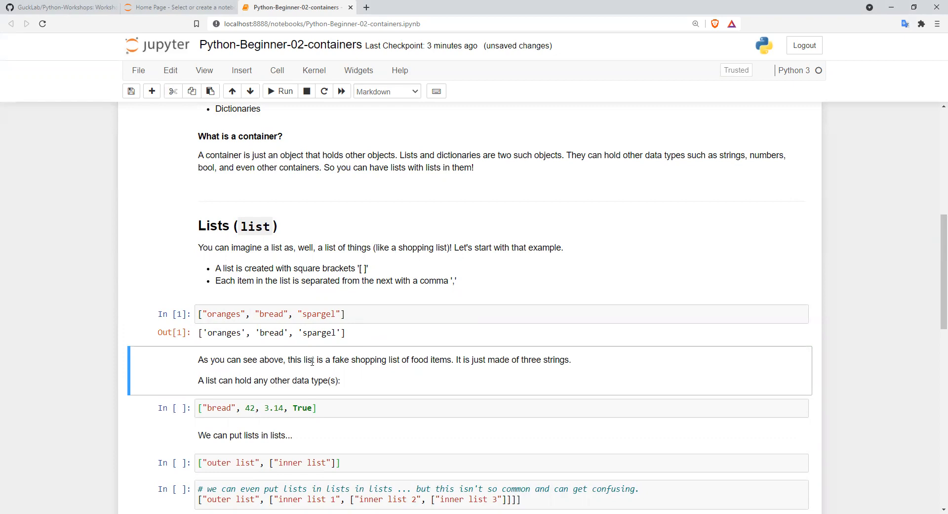
mouse_move(266, 353)
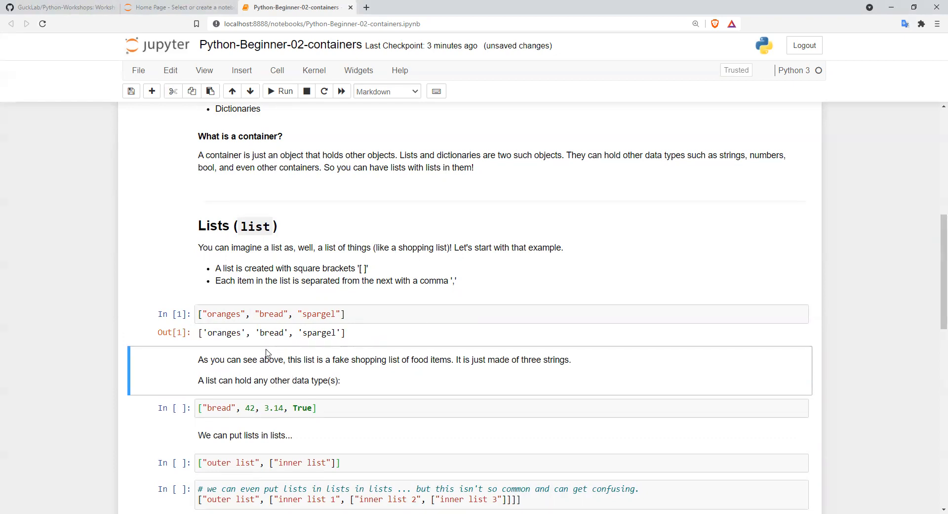
Execute the mixed-type list and outer/inner nested list cells, scrolling to their outputs.
scroll("down", 3)
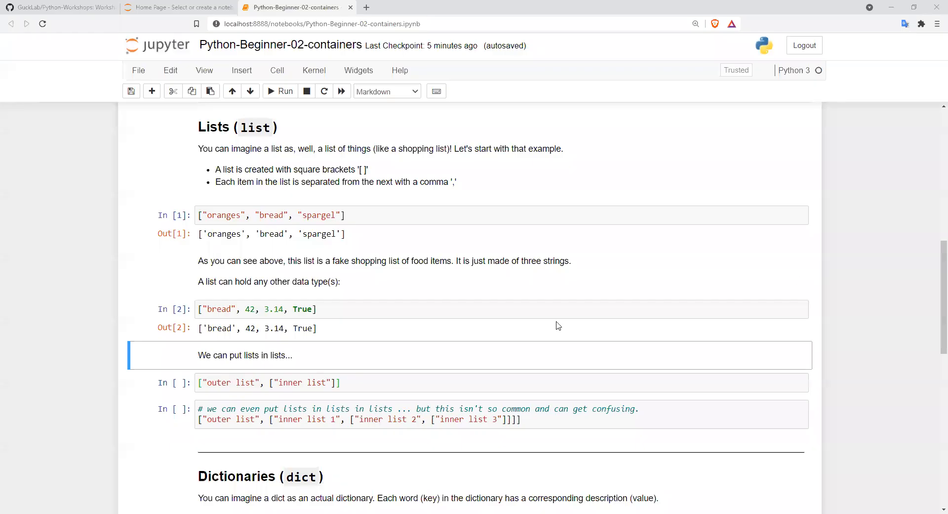
scroll("down", 3)
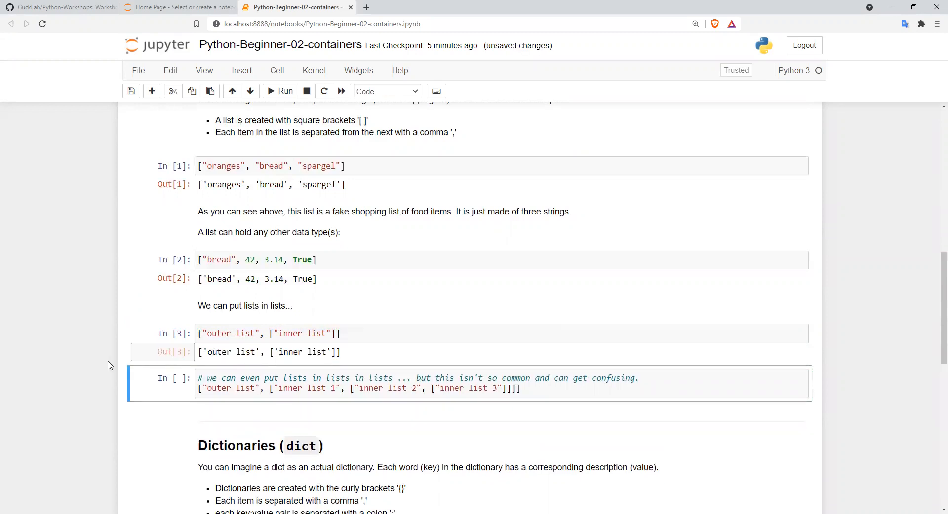
scroll("down", 3)
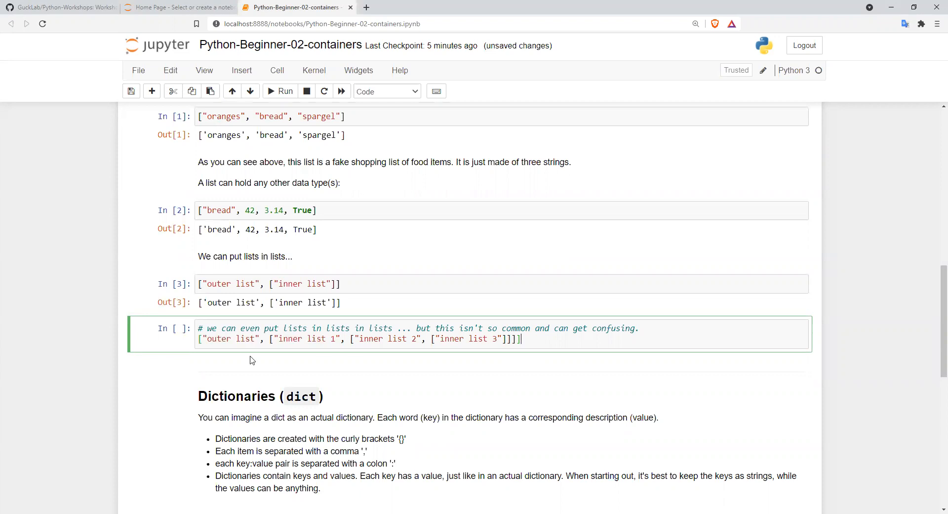
scroll("down", 3)
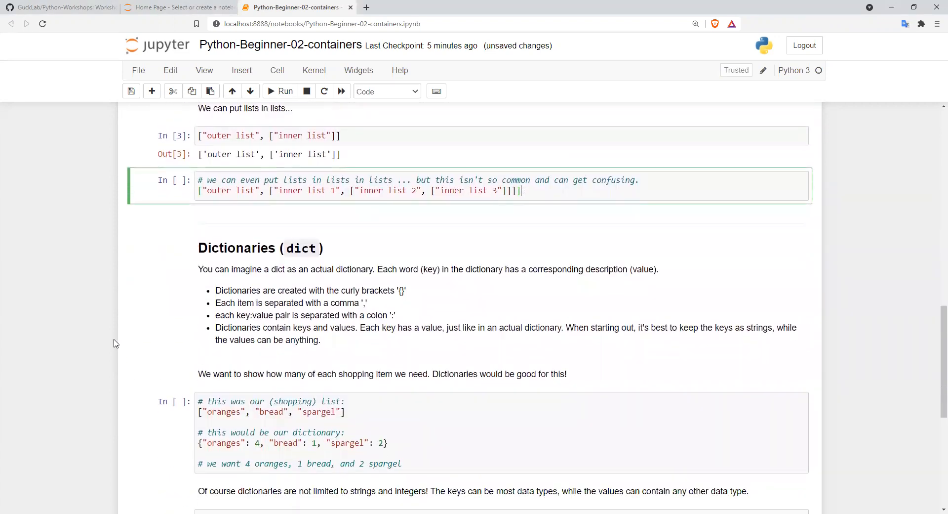
scroll("down", 3)
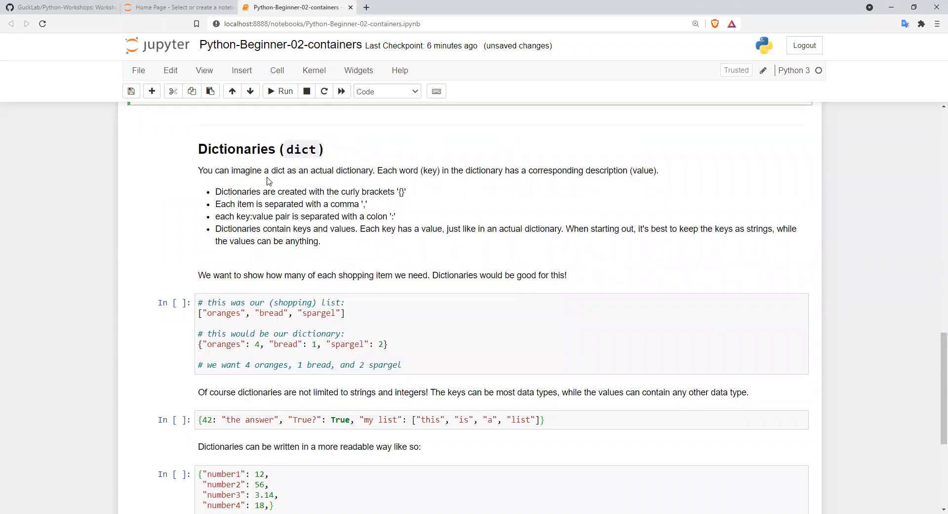
mouse_move(484, 210)
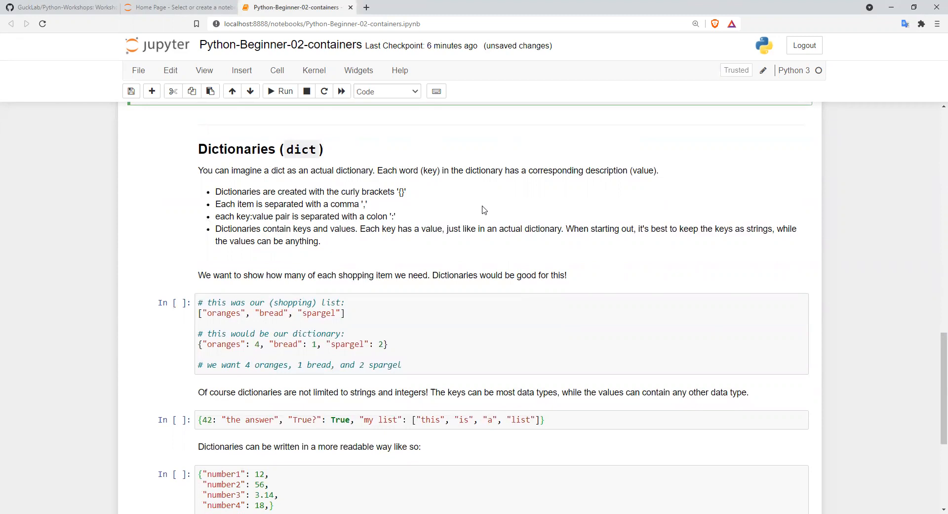
mouse_move(625, 171)
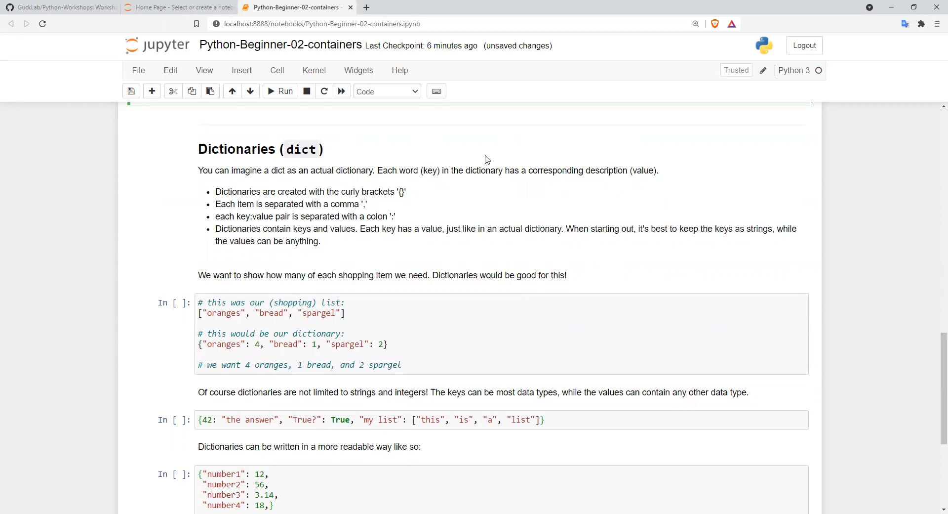
mouse_move(387, 193)
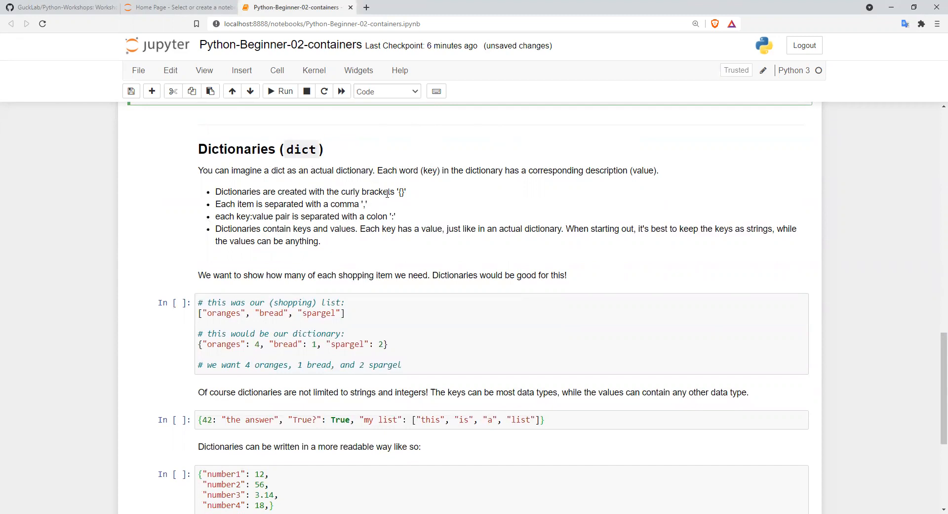
mouse_move(285, 213)
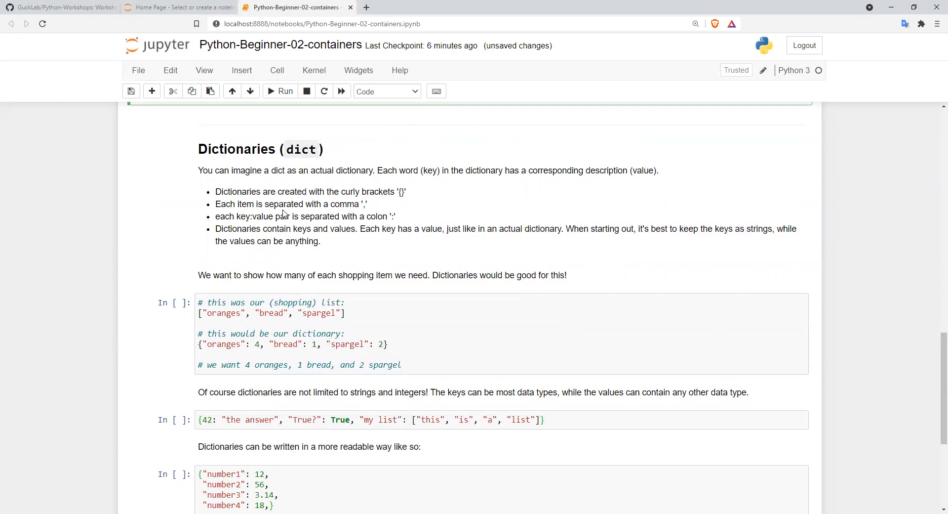
mouse_move(331, 213)
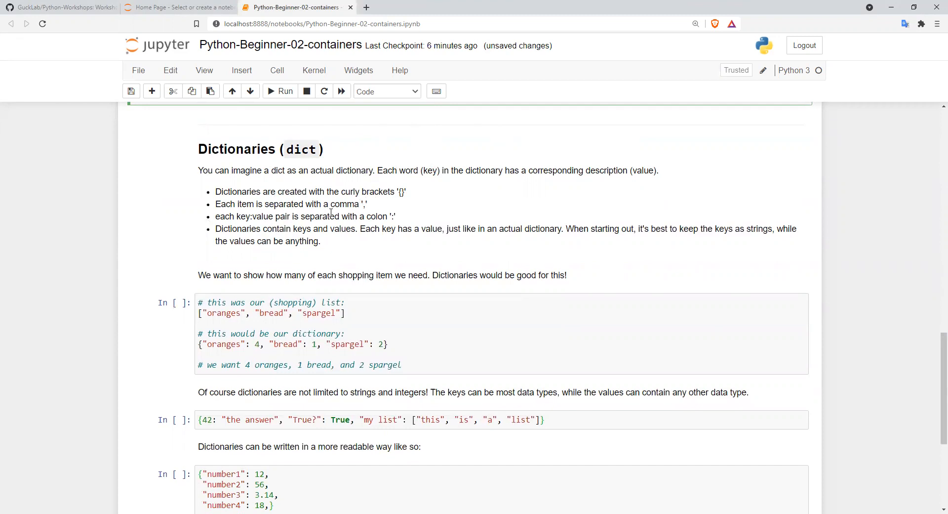
mouse_move(261, 213)
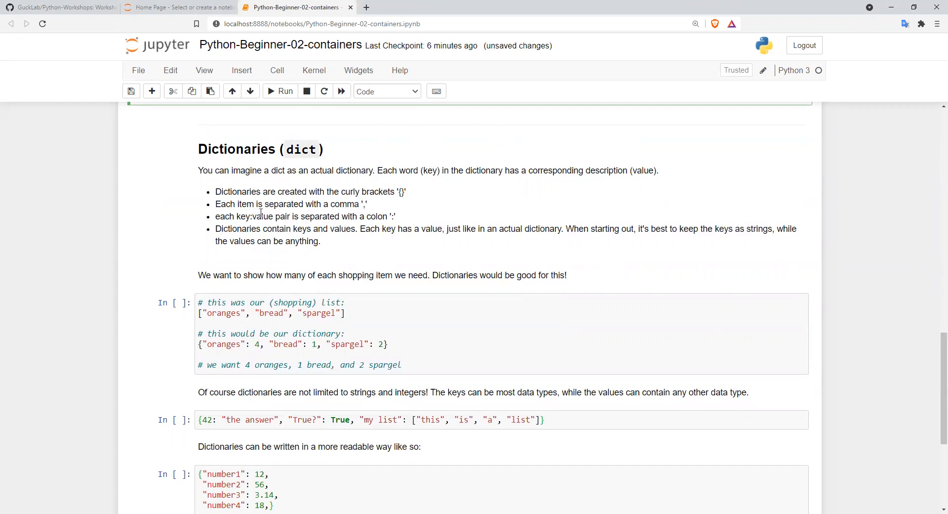
mouse_move(397, 222)
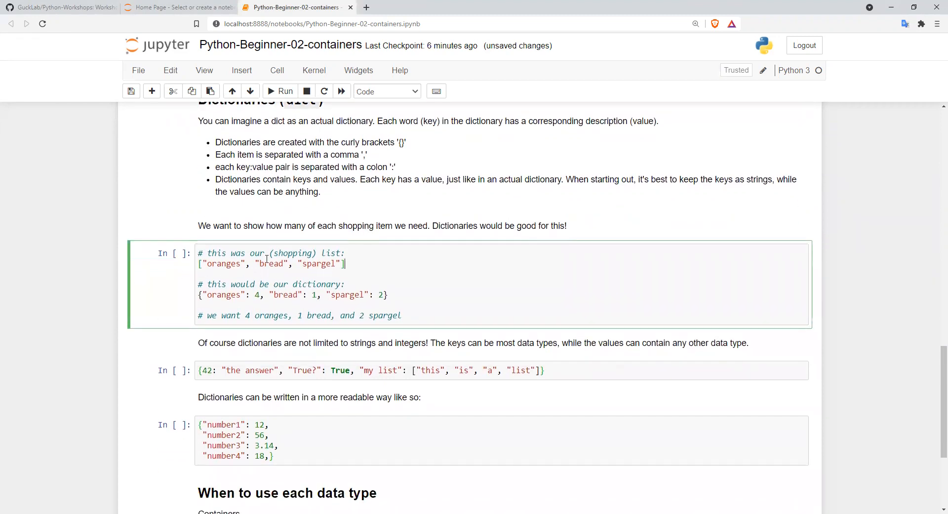
Run the shopping dictionary cell, printing oranges 4, bread 1 and spargel 2.
triple_click(272, 263)
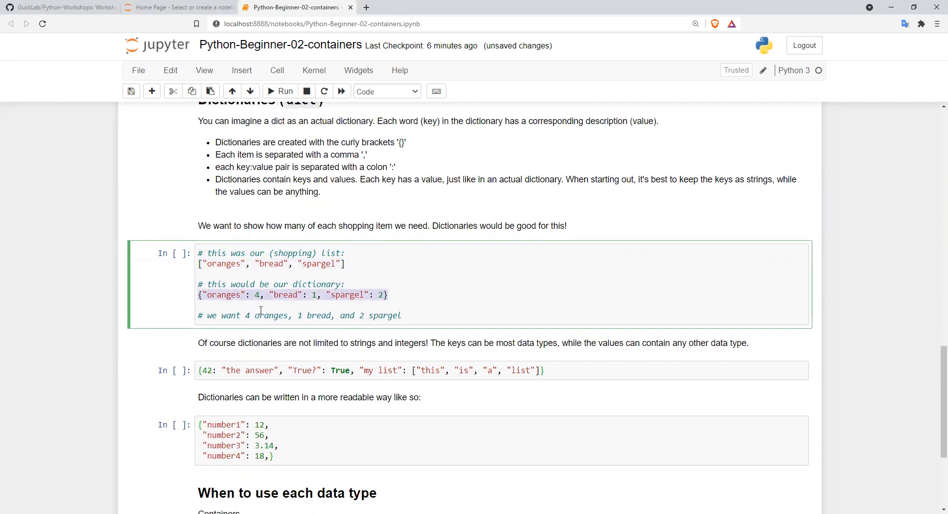
left_click(240, 295)
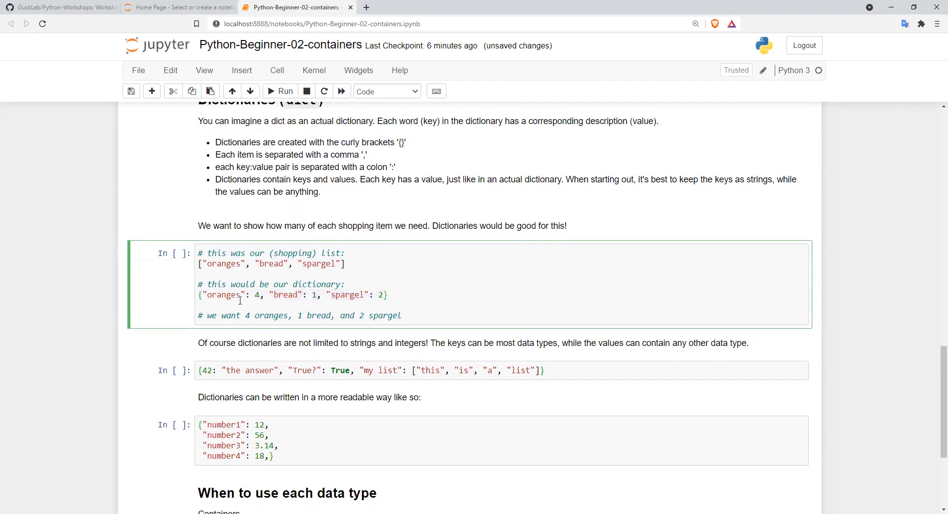
mouse_move(257, 278)
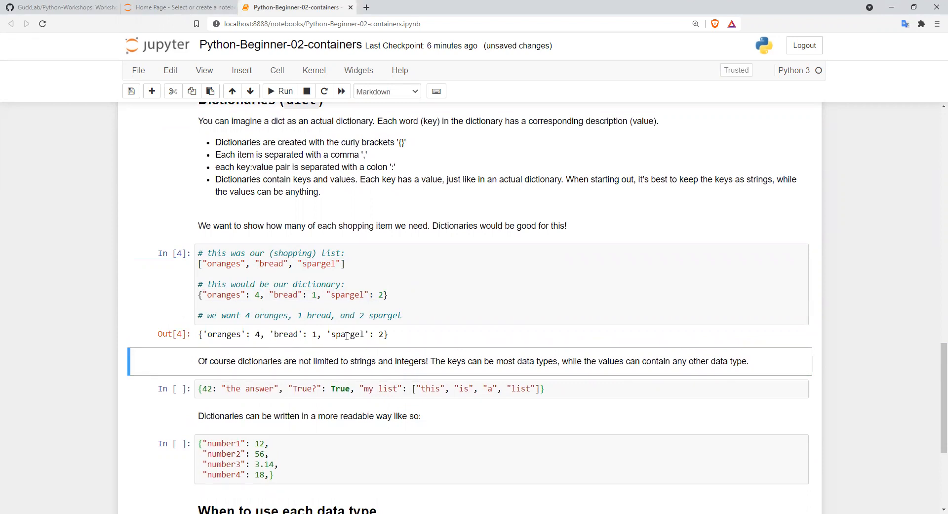
scroll("down", 3)
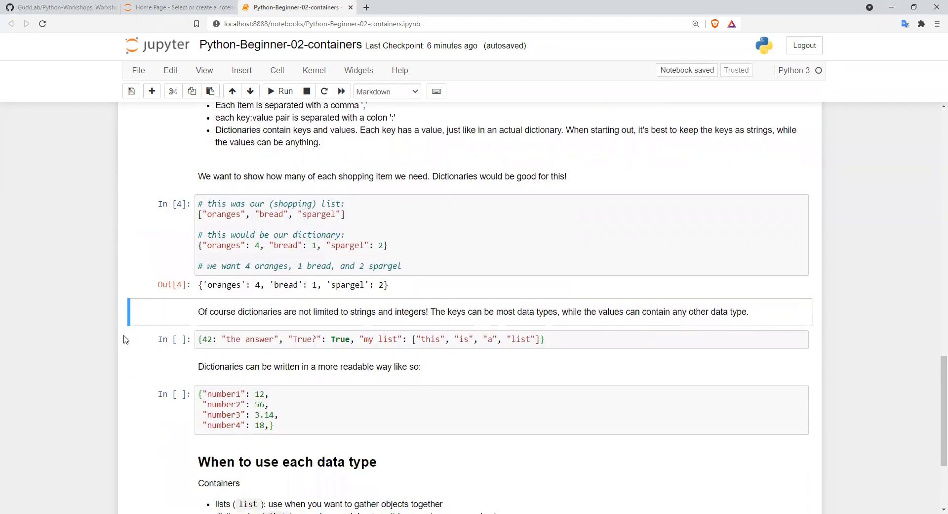
scroll("down", 3)
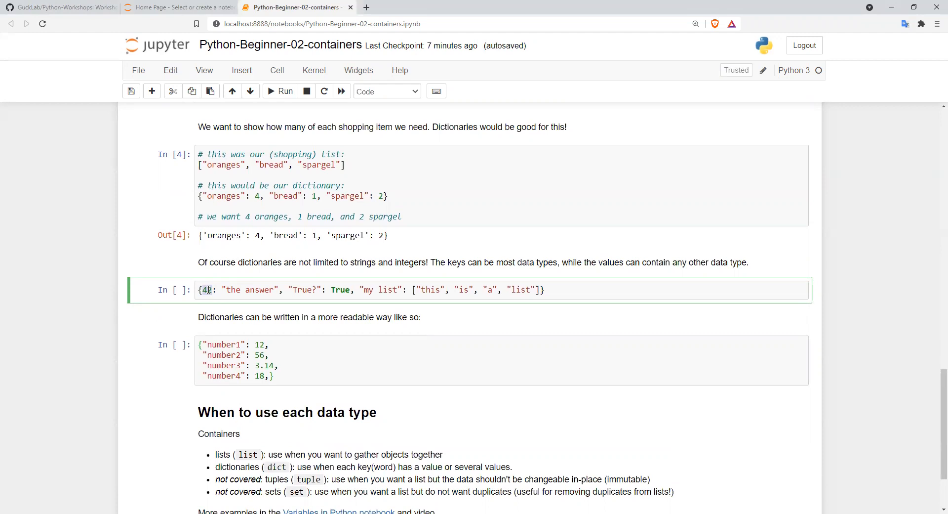
type("2")
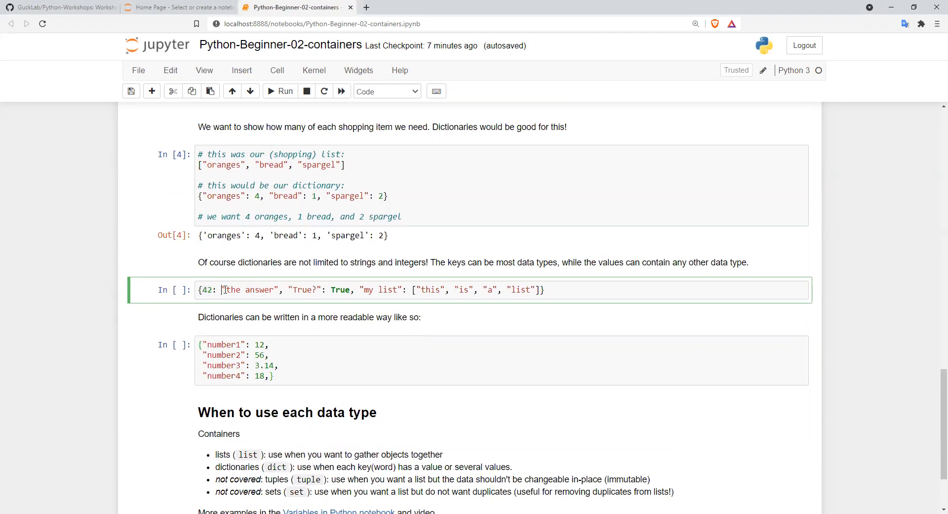
double_click(248, 289)
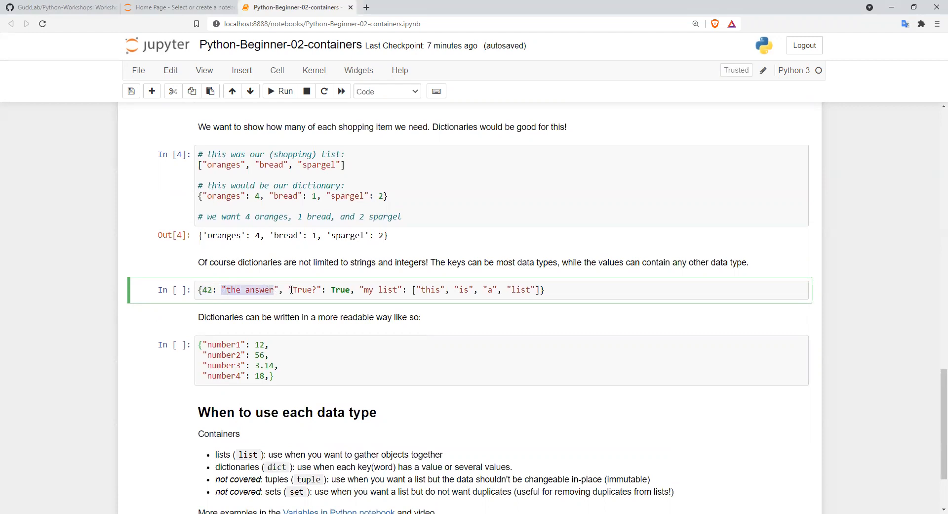
double_click(340, 290)
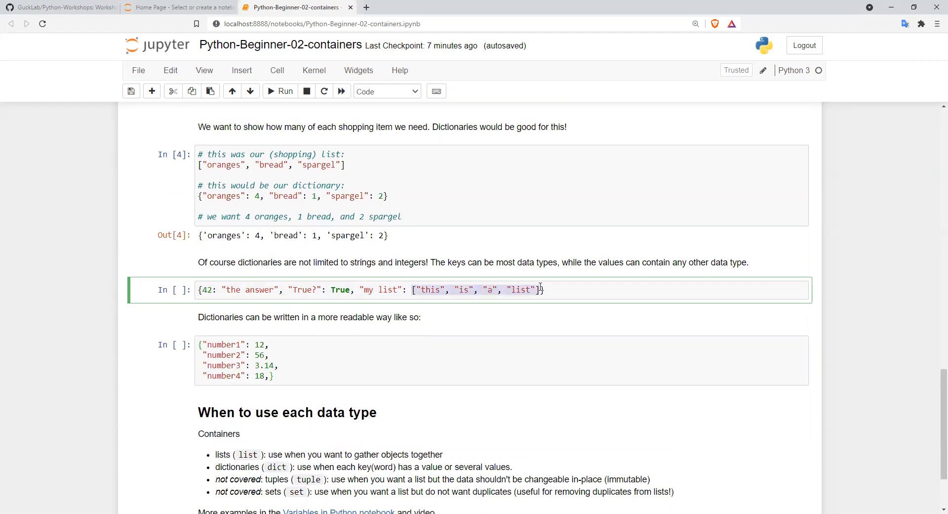
left_click(546, 290)
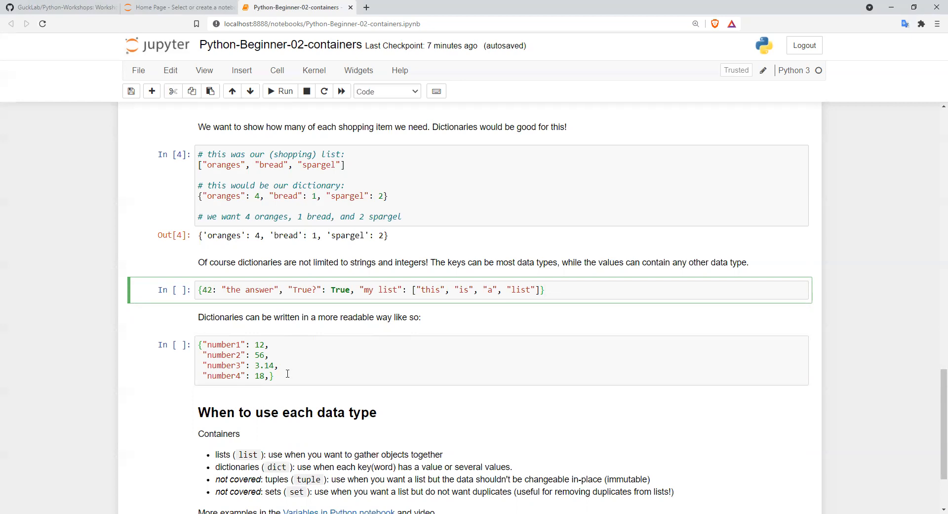
left_click(272, 349)
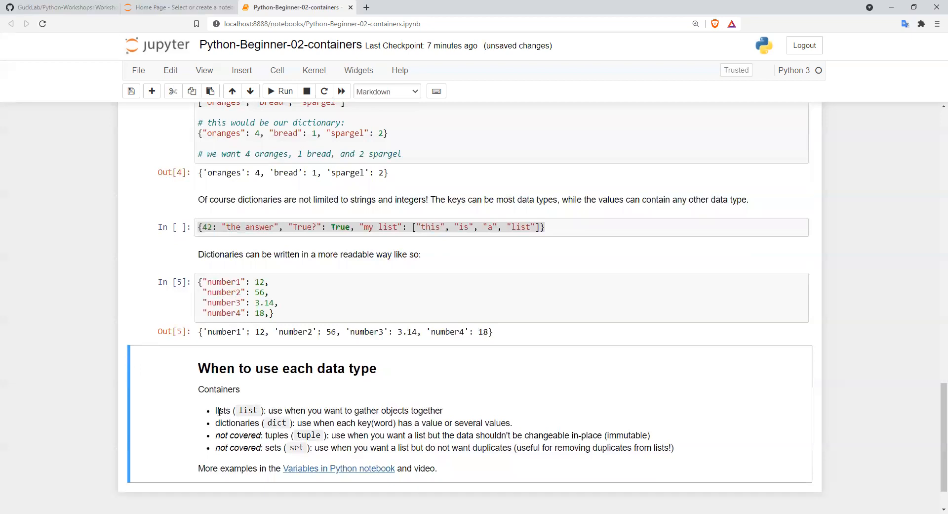
mouse_move(330, 420)
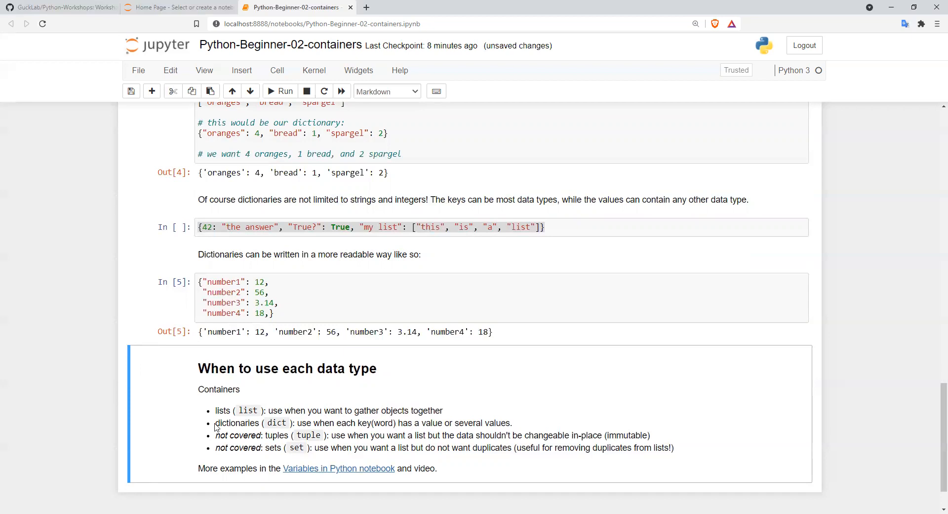
mouse_move(356, 430)
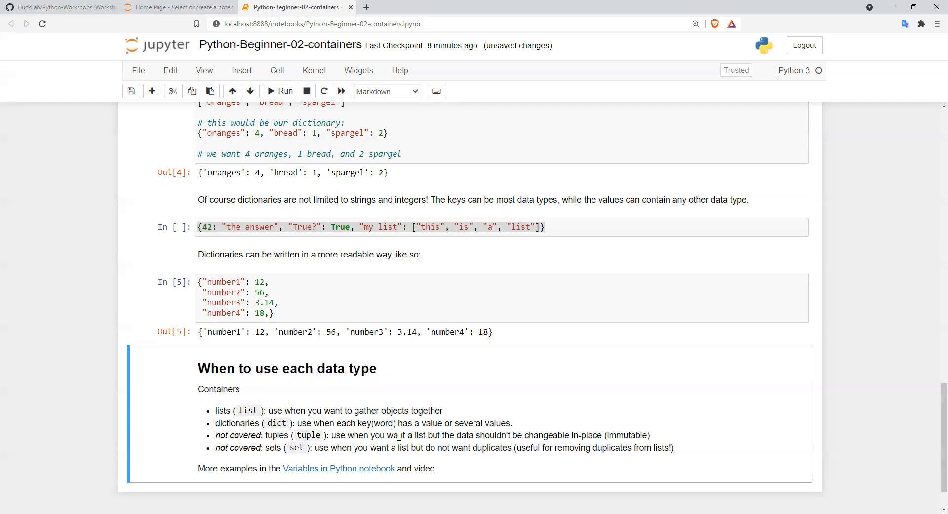
scroll("down", 3)
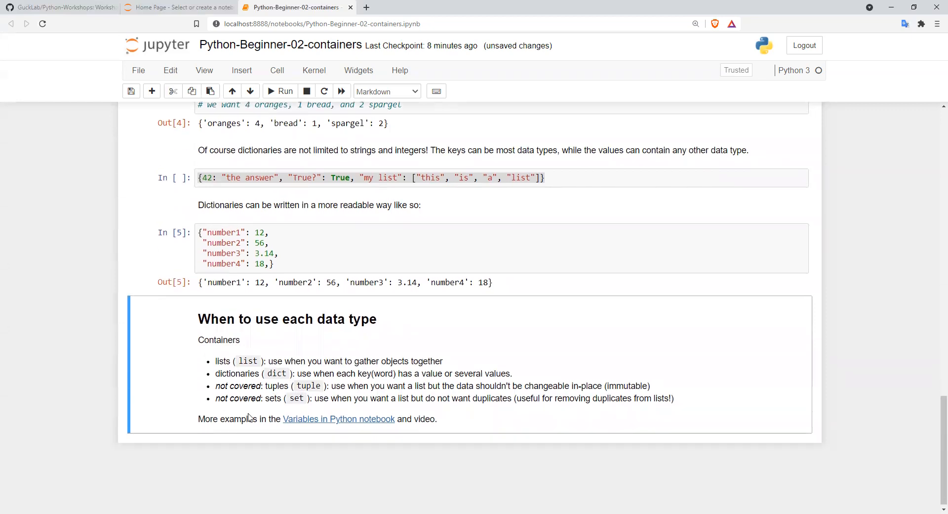
mouse_move(271, 384)
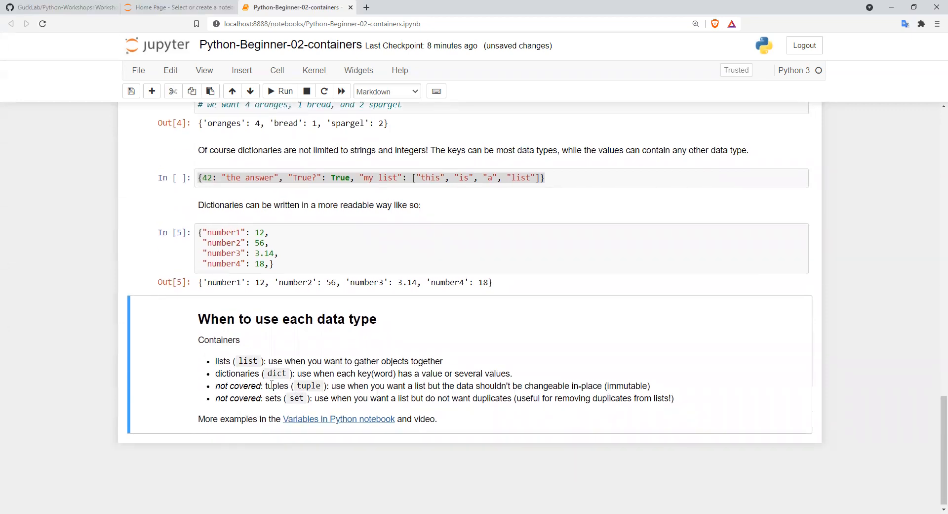
mouse_move(371, 419)
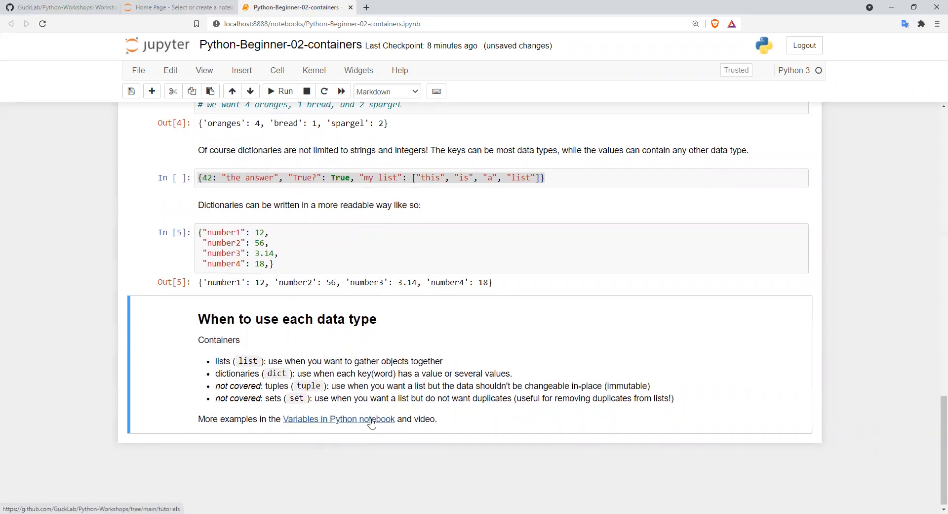